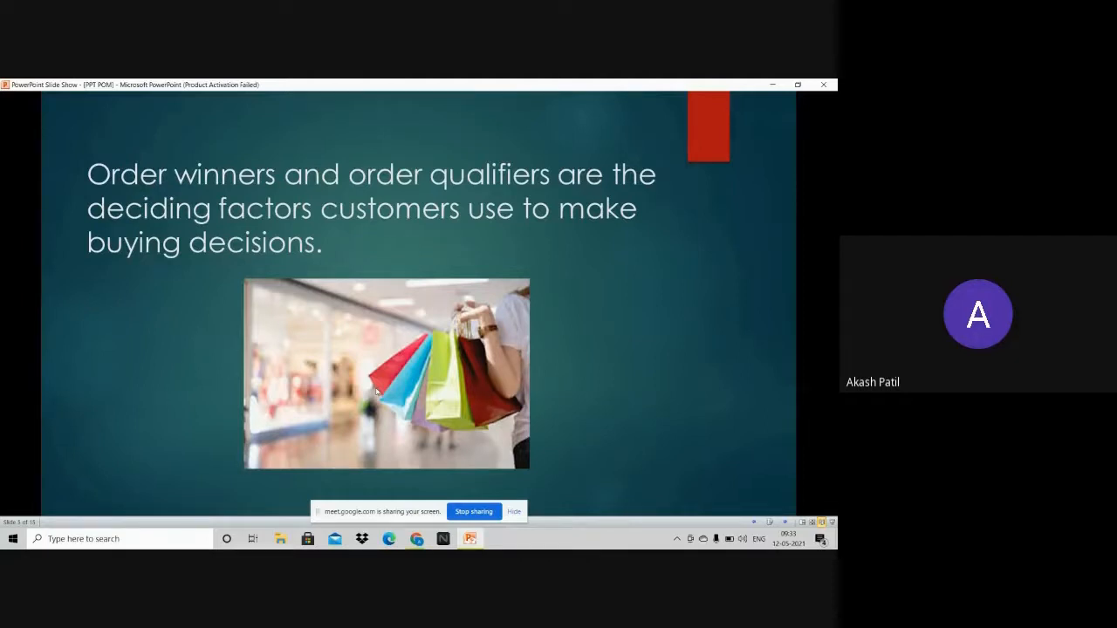
- Advance the slideshow to the Order Qualifier slide listing price, quality, product range and delivery reliability
click(376, 391)
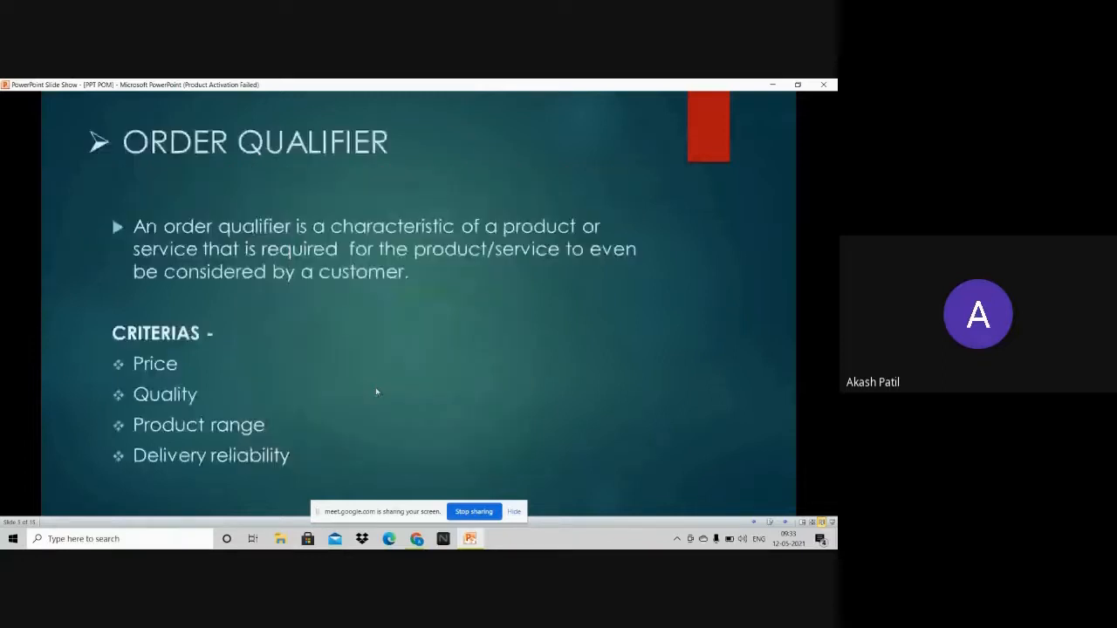